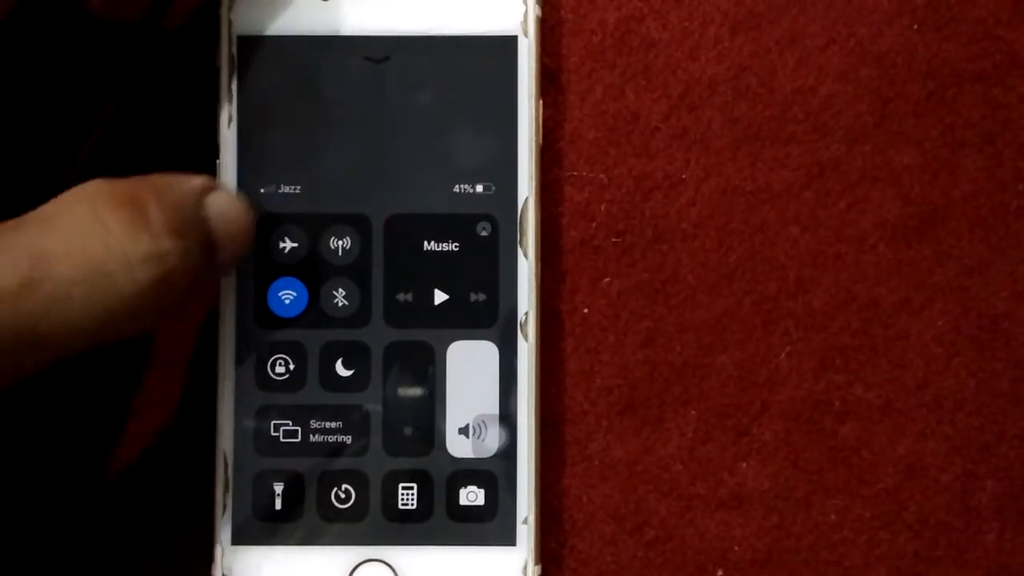
# Toggle airplane mode in Control Center
pyautogui.click(288, 243)
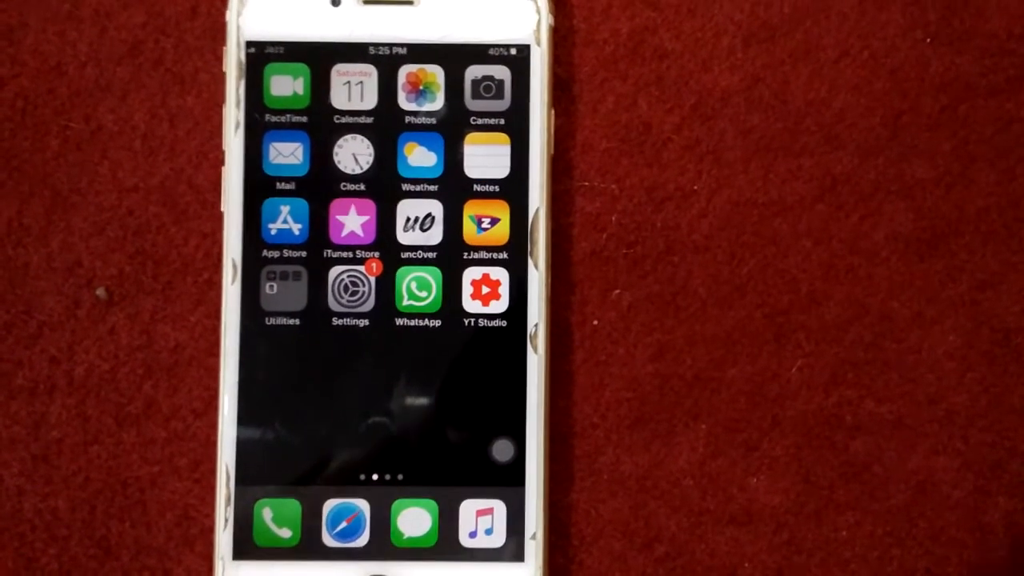
# Switch Wi‑Fi off in Settings
pyautogui.click(351, 287)
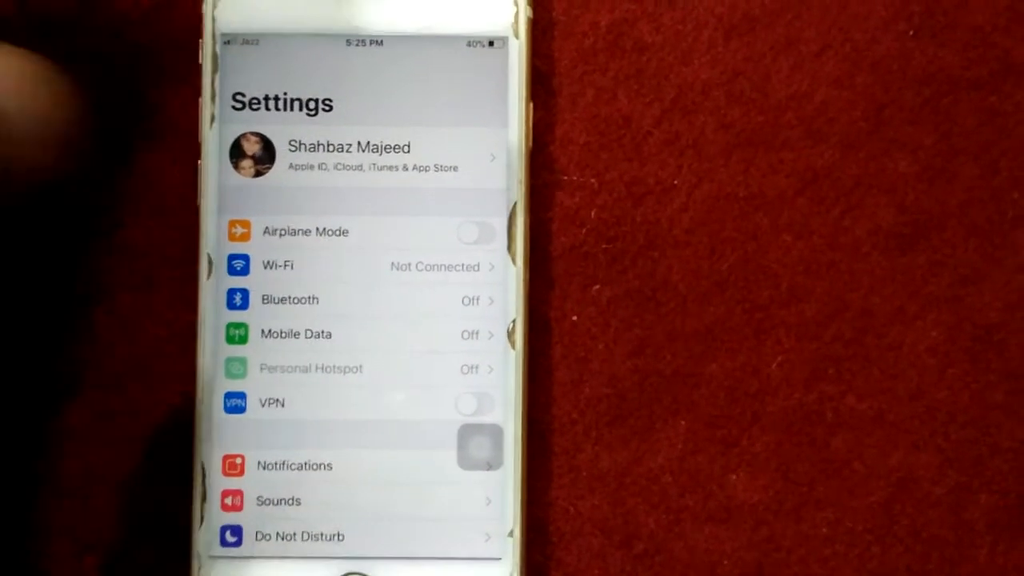
pyautogui.click(275, 265)
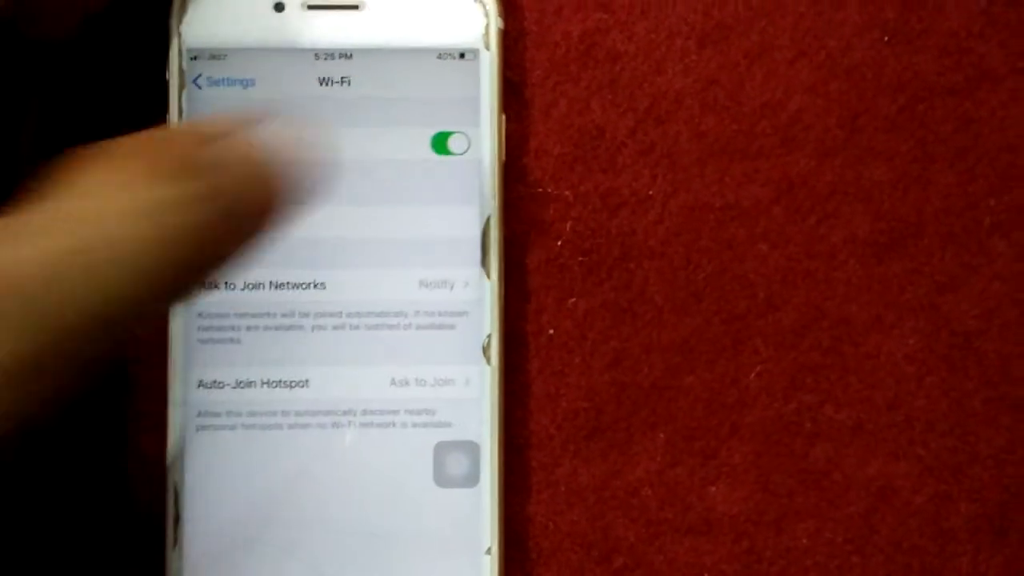
pyautogui.click(451, 144)
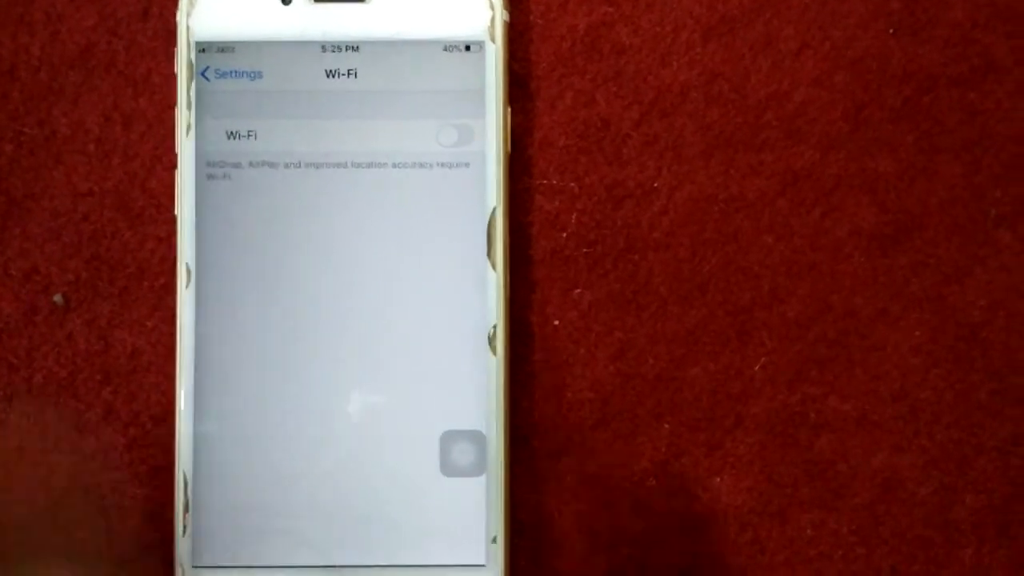
pyautogui.click(456, 136)
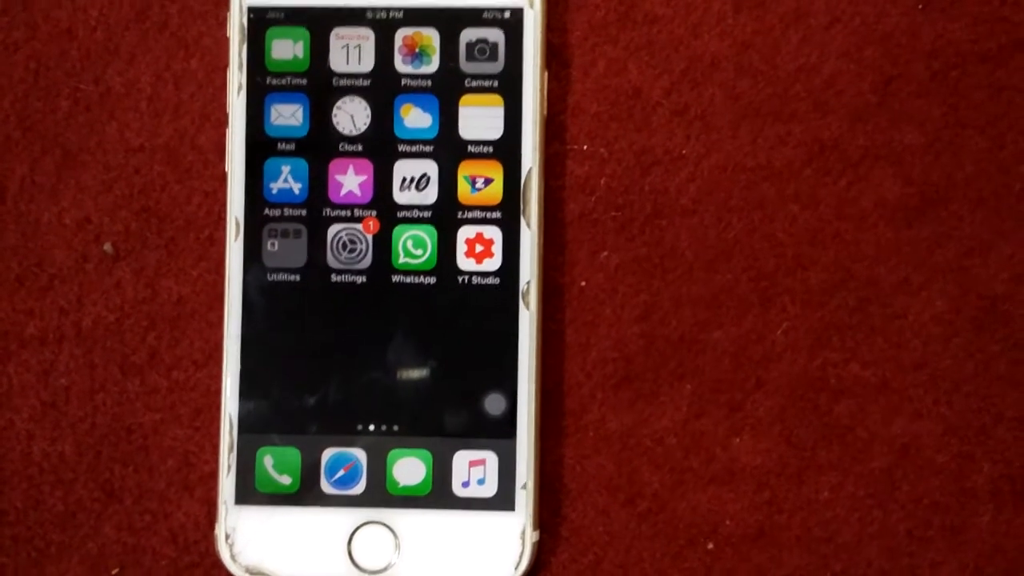
# Begin signing out of the Apple ID, confirming Turn Off for Find My iPhone
pyautogui.click(349, 252)
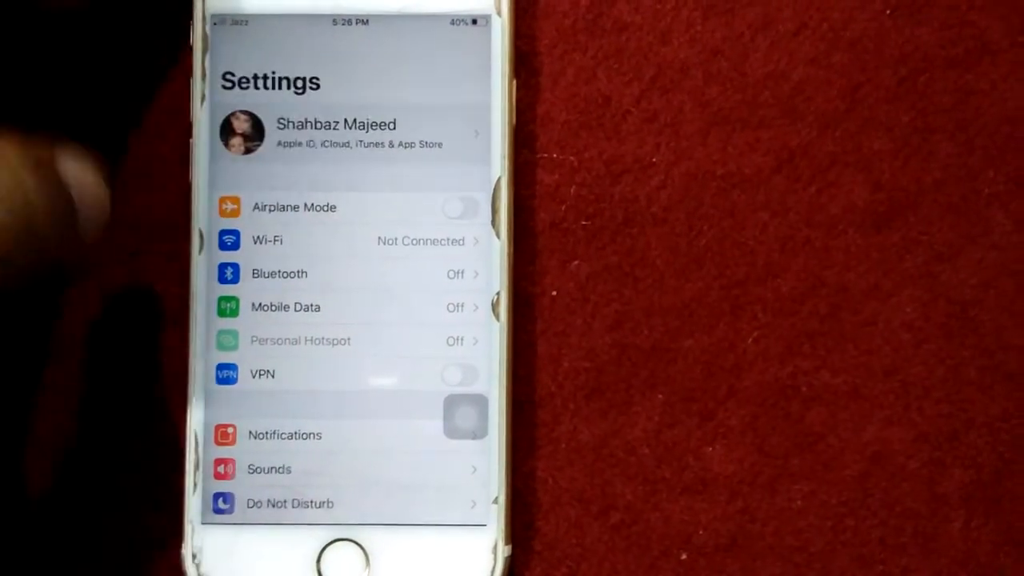
pyautogui.click(336, 132)
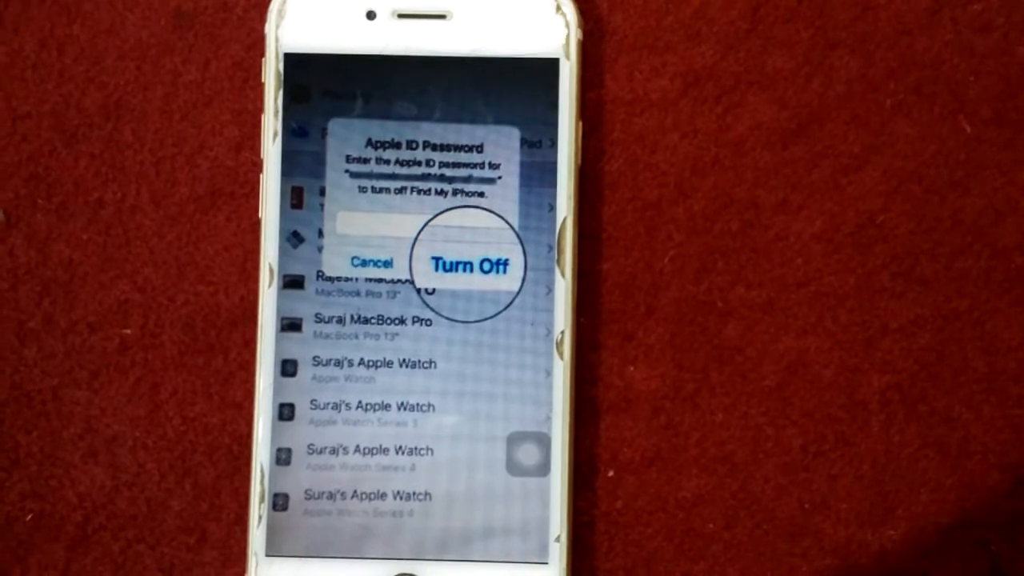
pyautogui.click(470, 264)
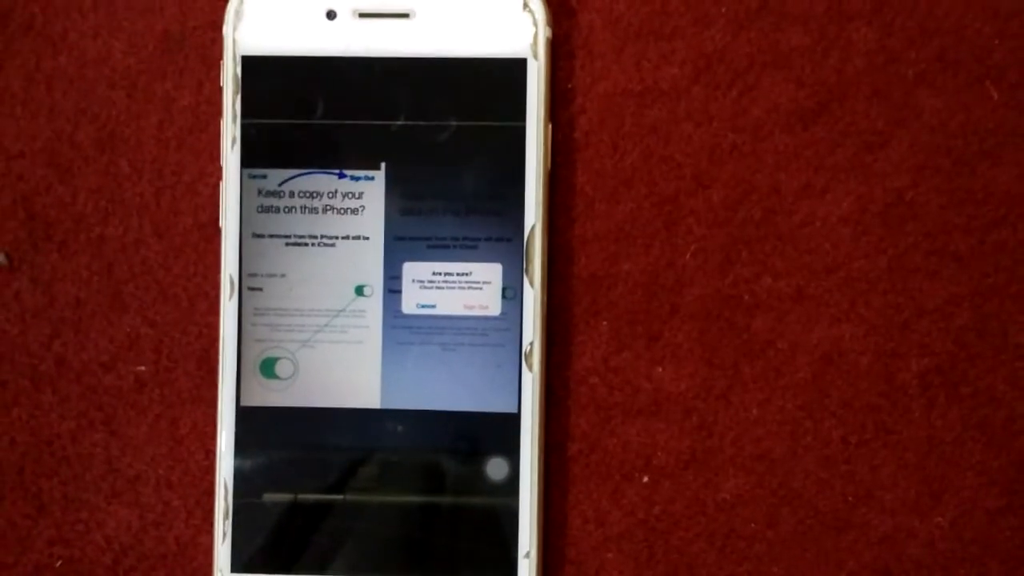